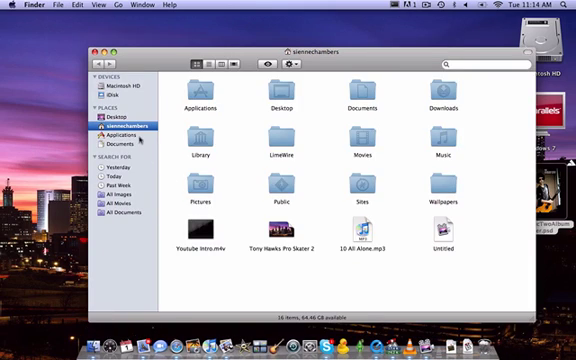
# Show the Applications folder in Finder and scroll through its 58 app icons
pyautogui.click(110, 134)
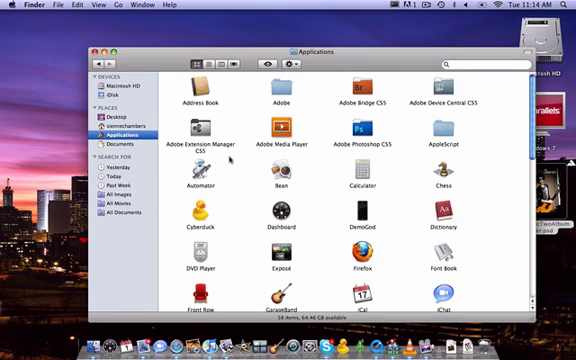
pyautogui.scroll(-3)
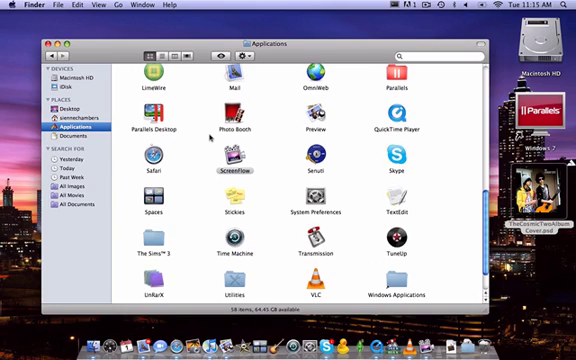
# Scroll to the bottom of Applications and launch Logic Pro
pyautogui.scroll(-3)
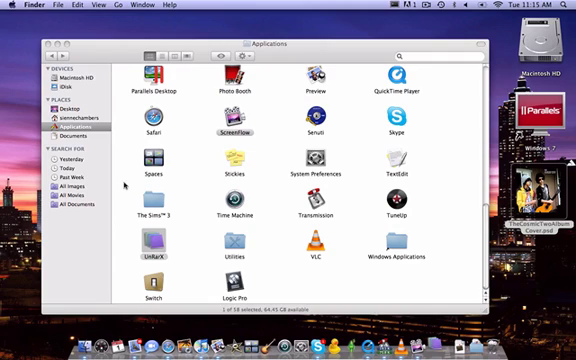
pyautogui.doubleClick(153, 240)
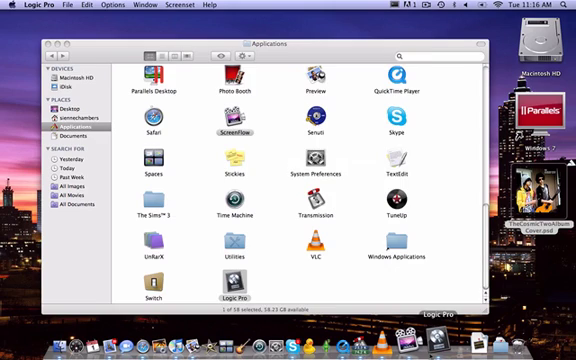
# Dismiss Logic Pro's new-project template chooser without creating a project, returning to Finder
pyautogui.doubleClick(218, 298)
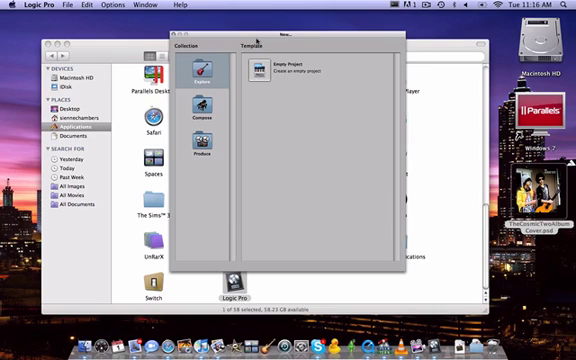
pyautogui.click(25, 6)
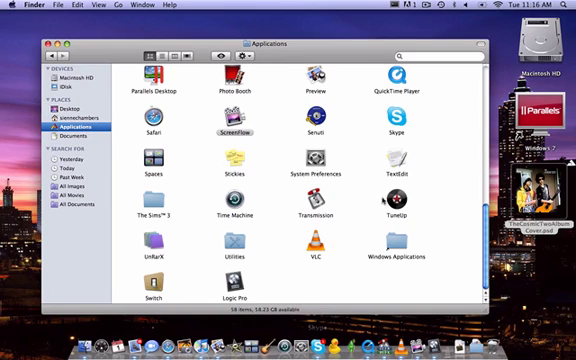
# Launch TuneUp to bring up iTunes and scroll through the album library
pyautogui.click(397, 199)
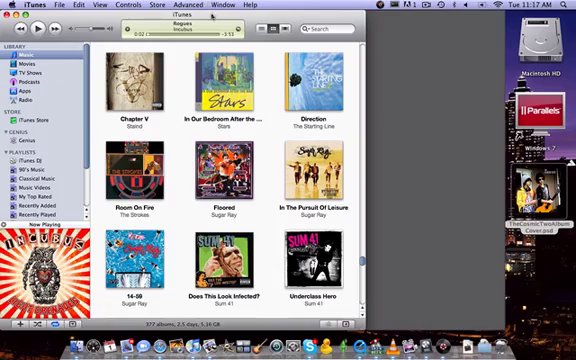
pyautogui.scroll(-3)
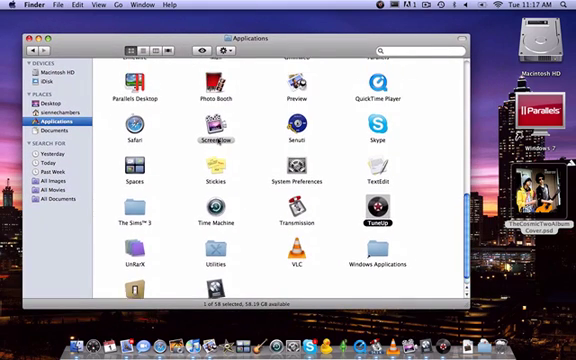
pyautogui.scroll(-3)
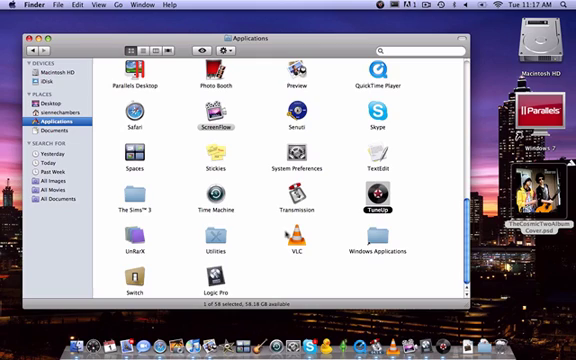
pyautogui.moveTo(322, 262)
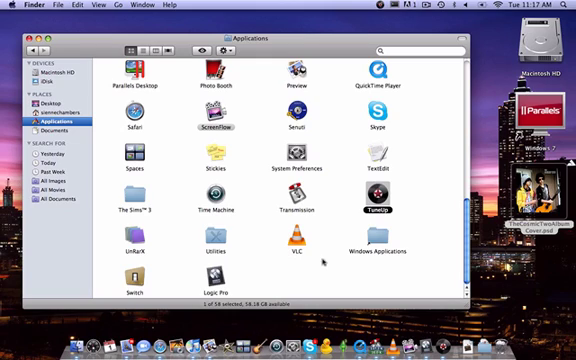
pyautogui.moveTo(323, 262)
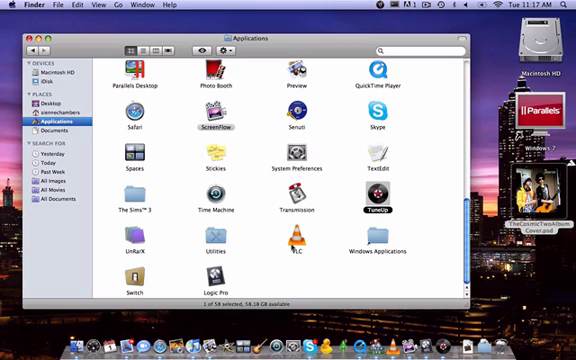
pyautogui.moveTo(165, 289)
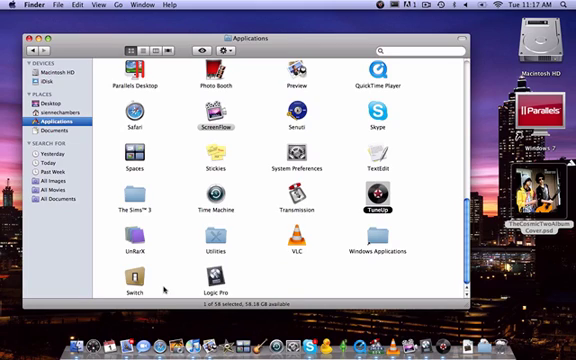
pyautogui.moveTo(163, 289)
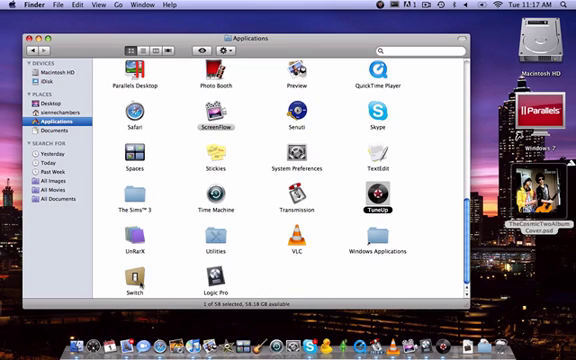
pyautogui.moveTo(150, 268)
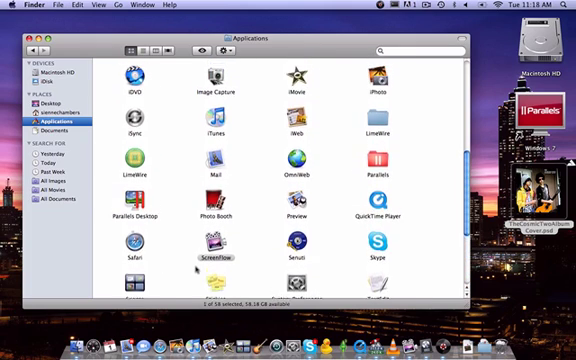
pyautogui.scroll(3)
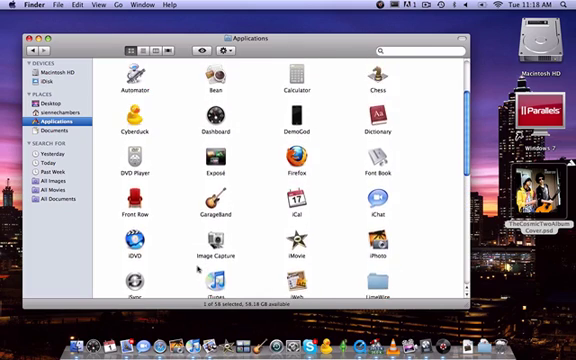
pyautogui.scroll(-3)
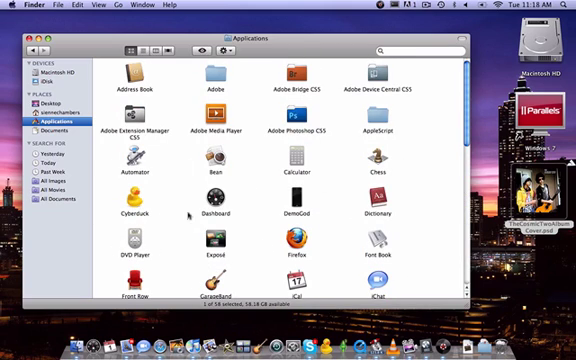
pyautogui.moveTo(310, 118)
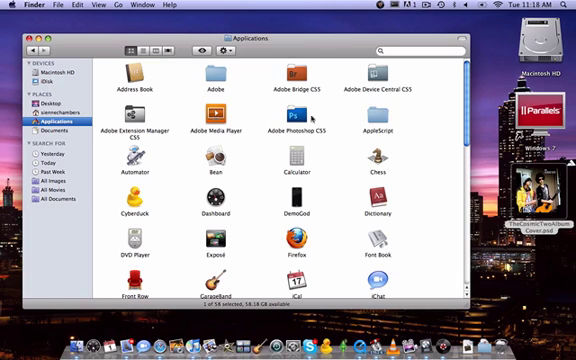
pyautogui.moveTo(357, 193)
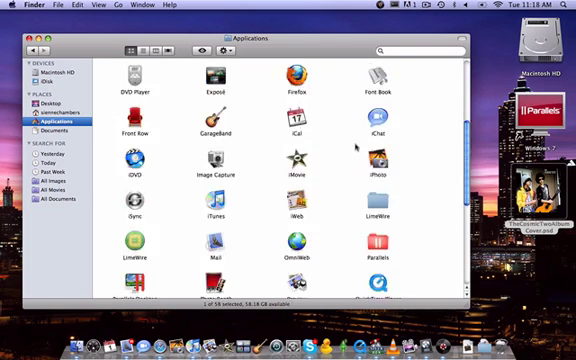
pyautogui.scroll(-3)
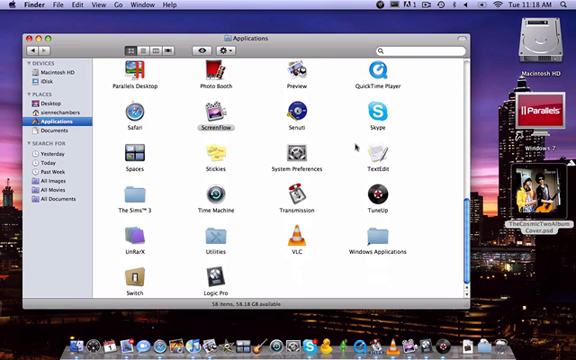
pyautogui.scroll(3)
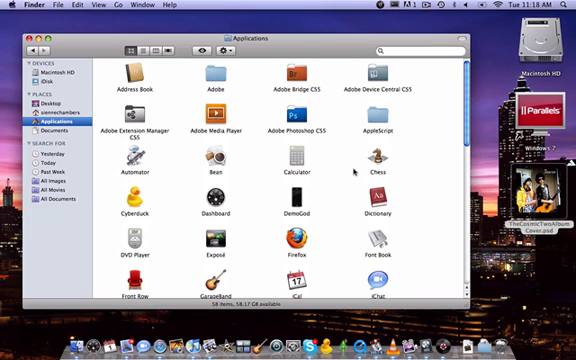
pyautogui.moveTo(355, 170)
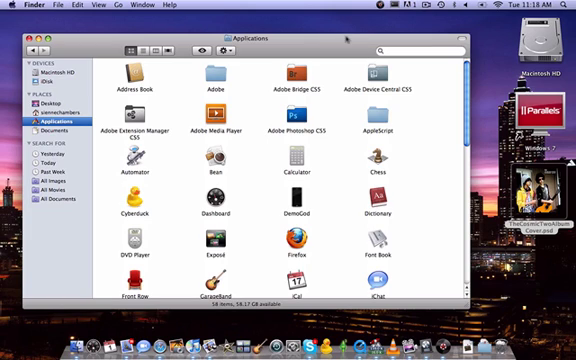